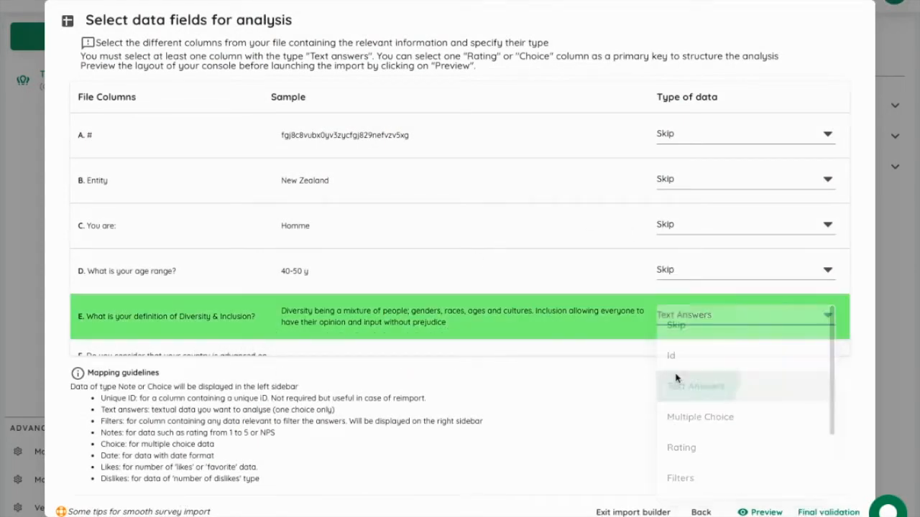
Step: Mark column E, the Diversity & Inclusion question, as Text Answers and import the 513 answers
{"action": "left_click", "coordinate": [698, 386]}
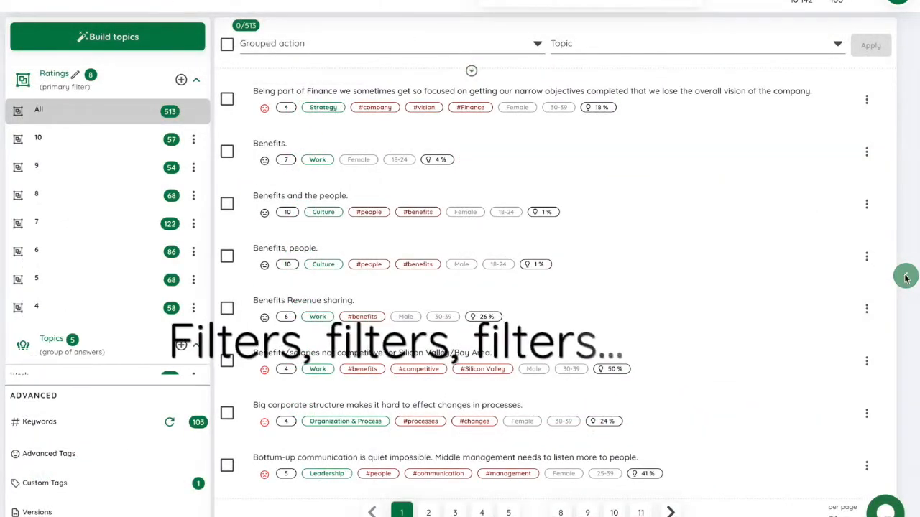
Step: Filter to positive answers from female respondents and move the interesting-projects answer into Leadership
{"action": "left_click", "coordinate": [906, 276]}
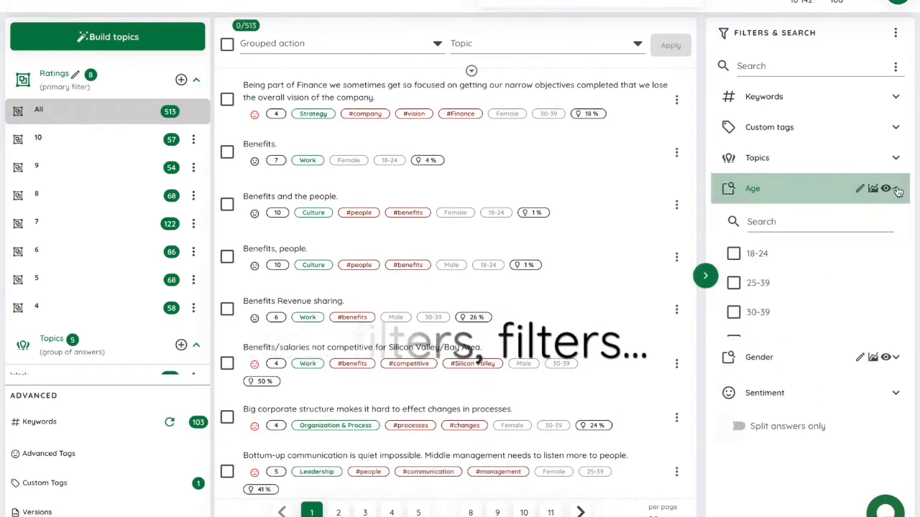
{"action": "left_click", "coordinate": [733, 311]}
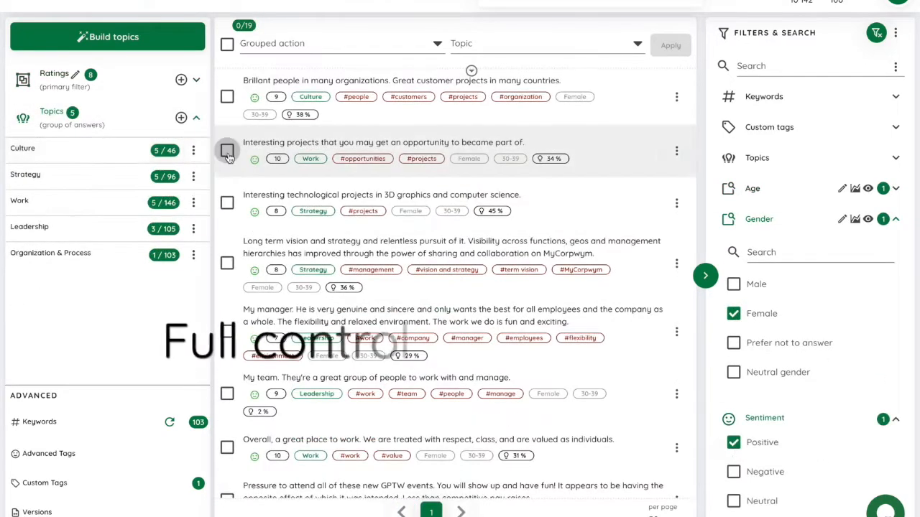
{"action": "left_click", "coordinate": [227, 151]}
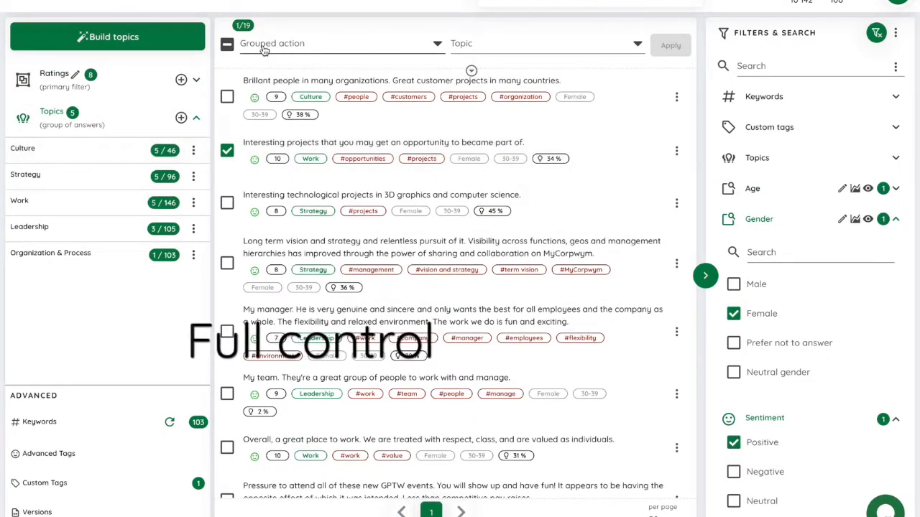
{"action": "left_click", "coordinate": [341, 43]}
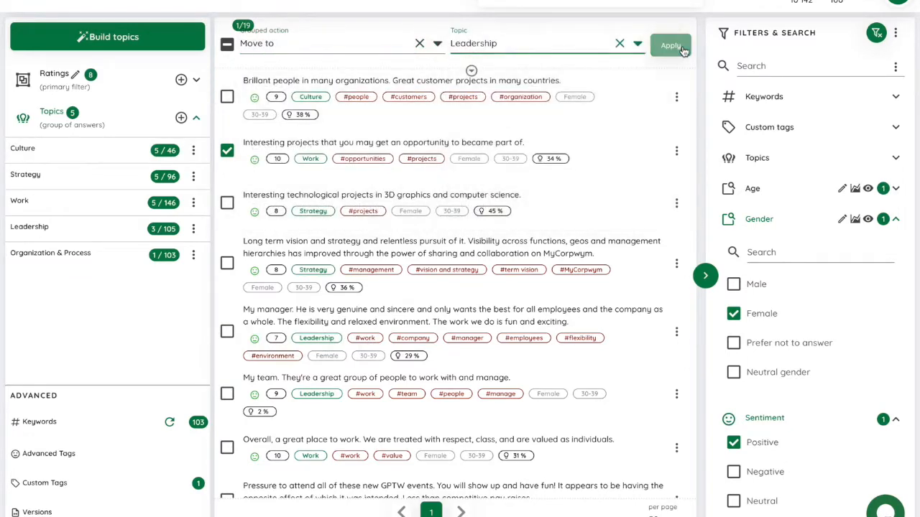
{"action": "left_click", "coordinate": [670, 45]}
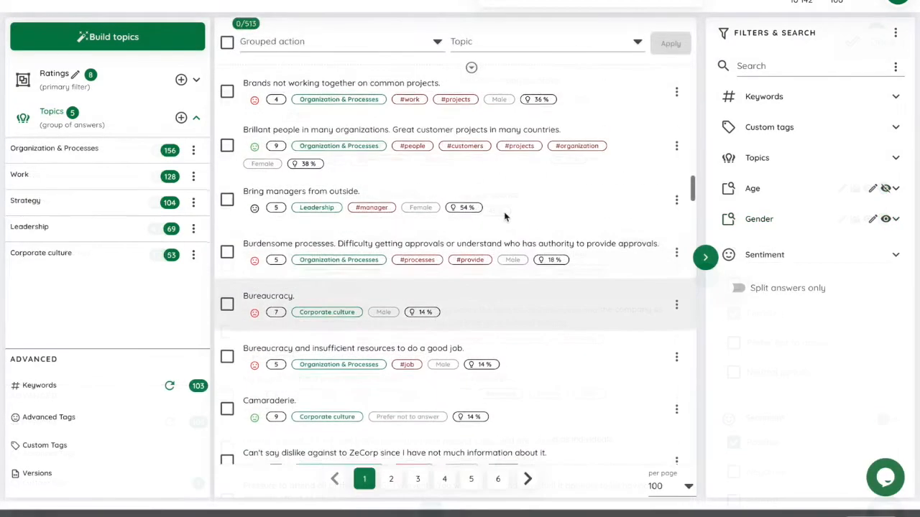
Step: Filter the answer list by the #manager keyword tag, leaving 50 answers
{"action": "scroll", "scroll_direction": "up", "scroll_amount": 3}
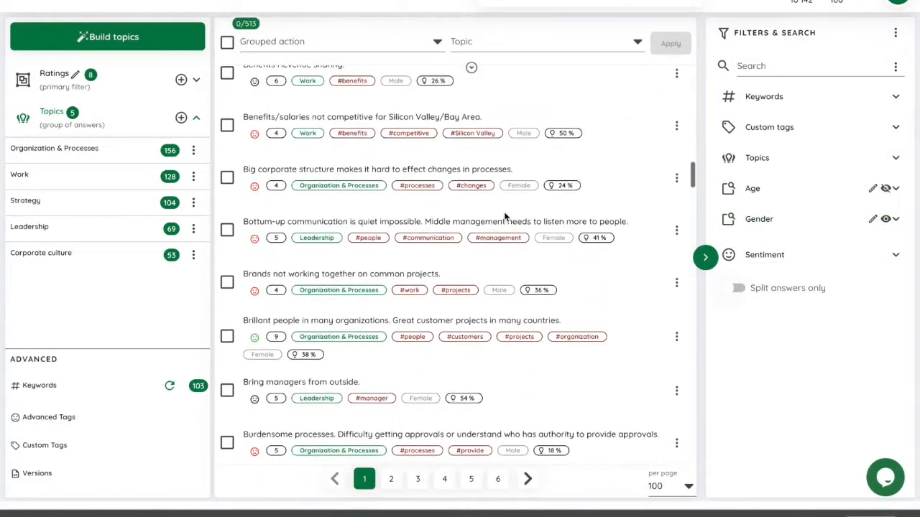
{"action": "mouse_move", "coordinate": [371, 398]}
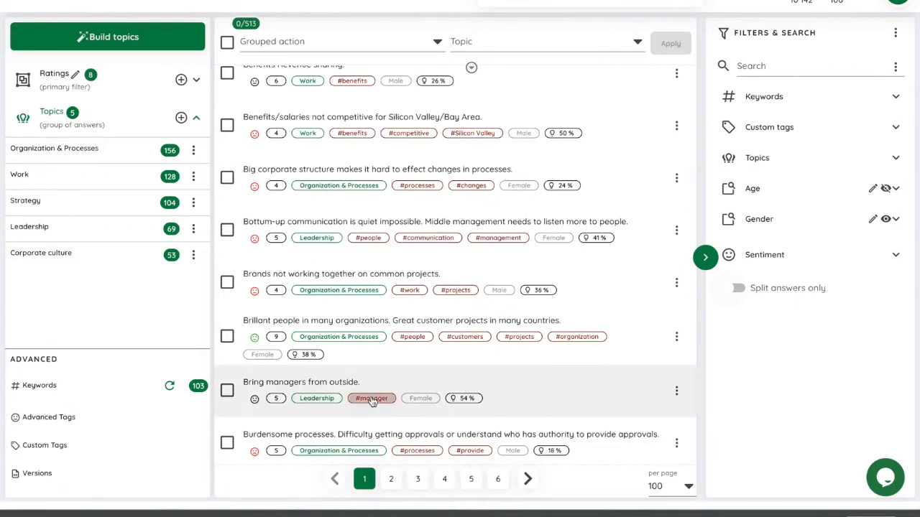
{"action": "left_click", "coordinate": [371, 398]}
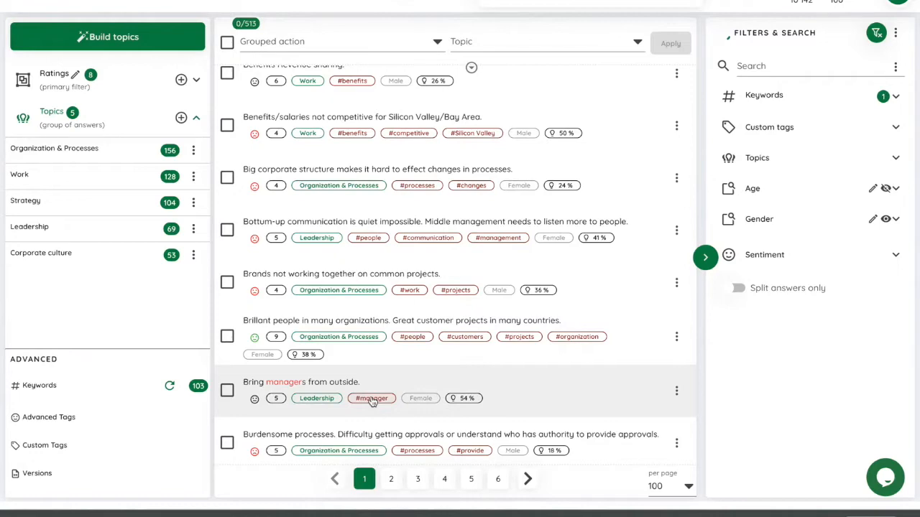
{"action": "left_click", "coordinate": [371, 399]}
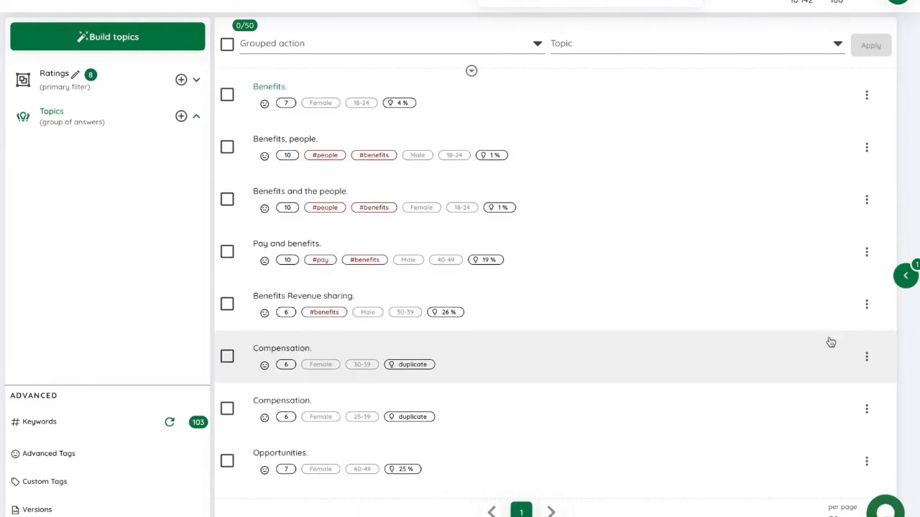
{"action": "mouse_move", "coordinate": [309, 360]}
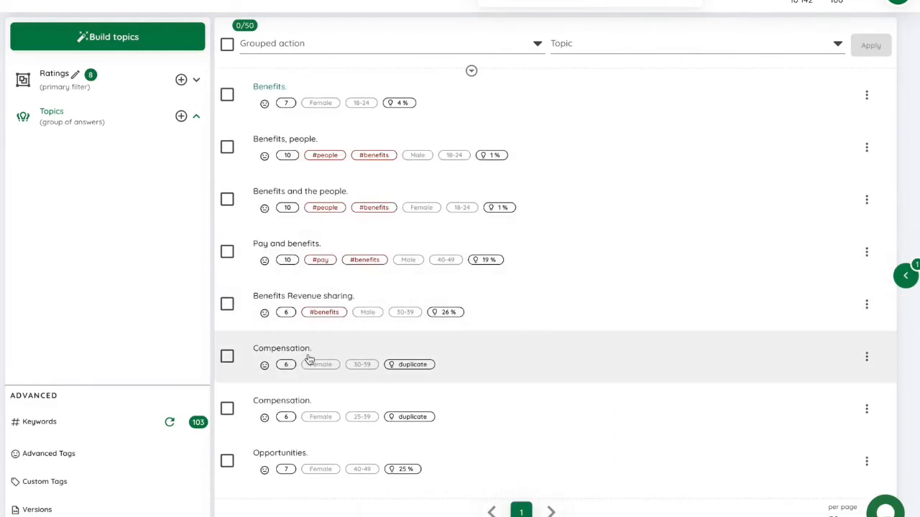
Step: Add a 'Corporate culture' topic from sample words and assign all 15 suggested answers to it
{"action": "left_click", "coordinate": [181, 117]}
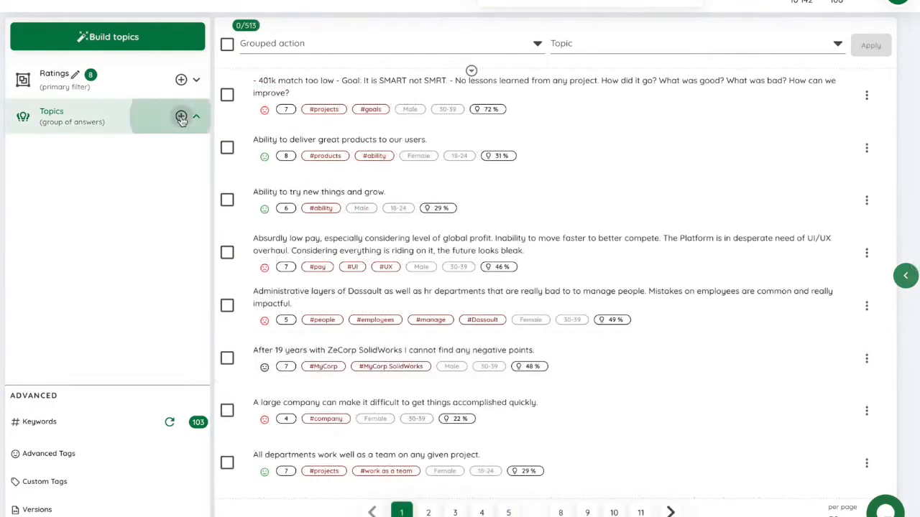
{"action": "left_click", "coordinate": [181, 116]}
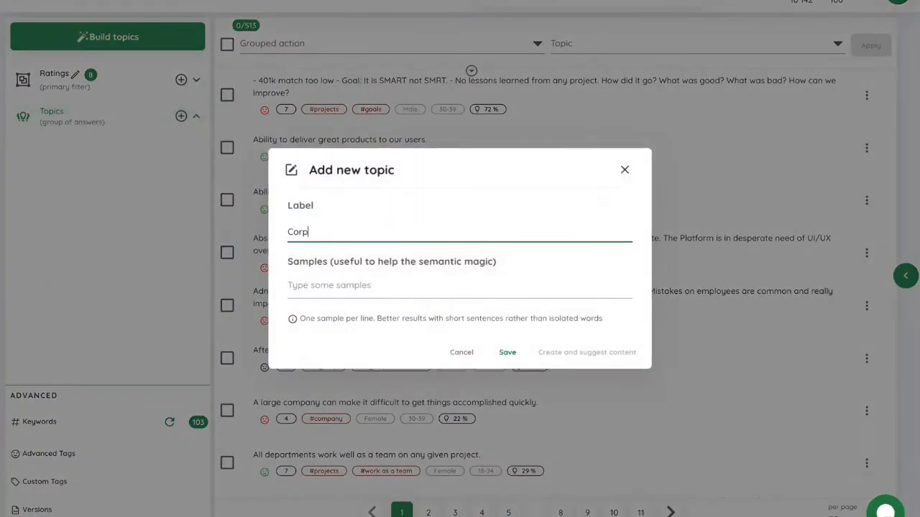
{"action": "type", "text": "orate culture"}
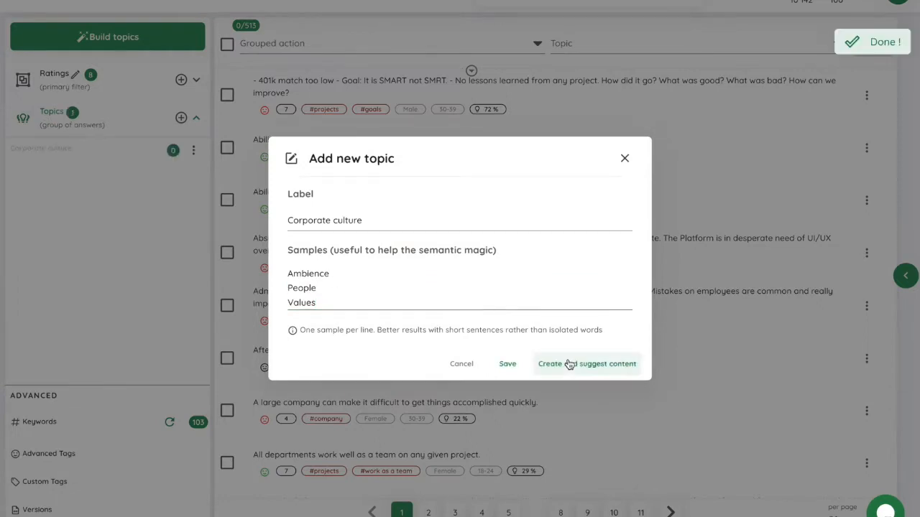
{"action": "left_click", "coordinate": [586, 364]}
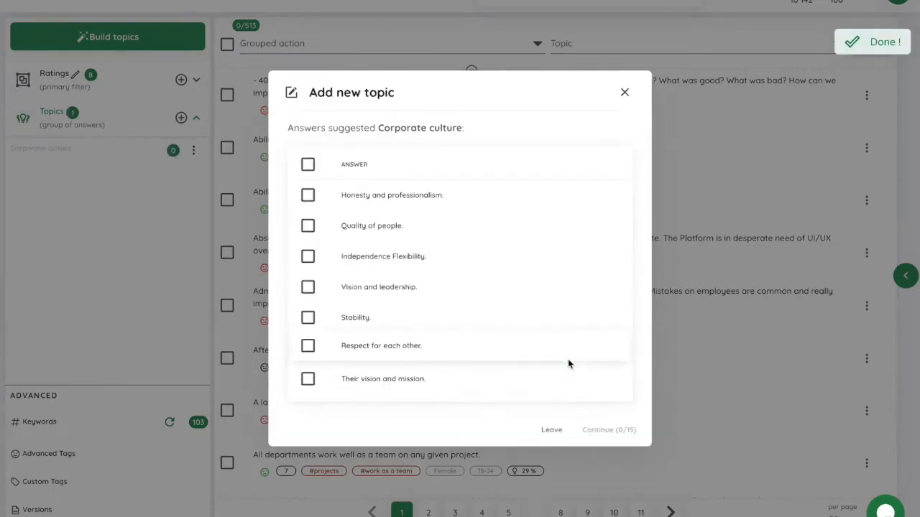
{"action": "left_click", "coordinate": [307, 163]}
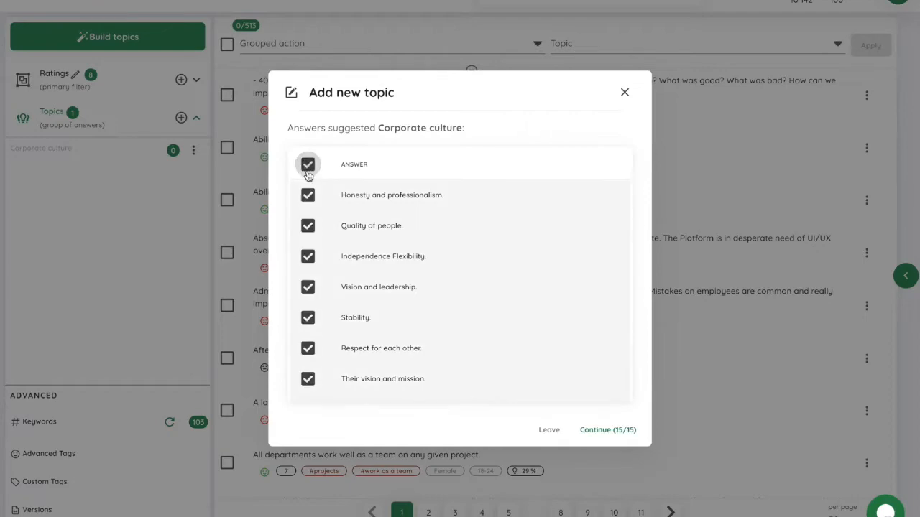
{"action": "left_click", "coordinate": [607, 430]}
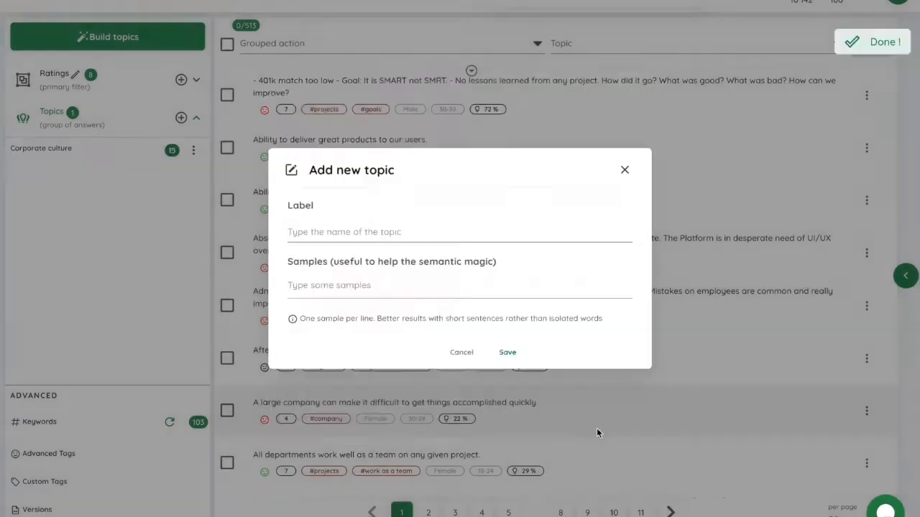
{"action": "left_click", "coordinate": [624, 169]}
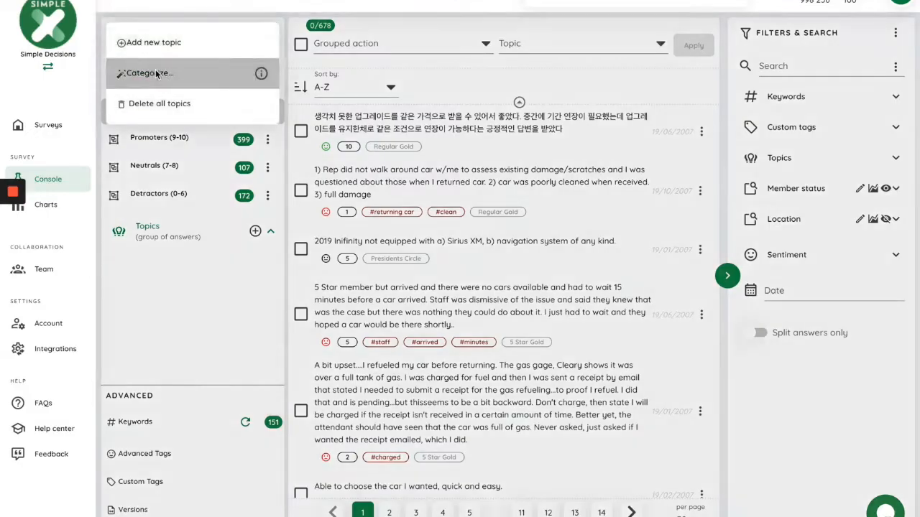
Step: Categorize the 678 answers into five topics with a pre-trained model, then view Price
{"action": "left_click", "coordinate": [150, 73]}
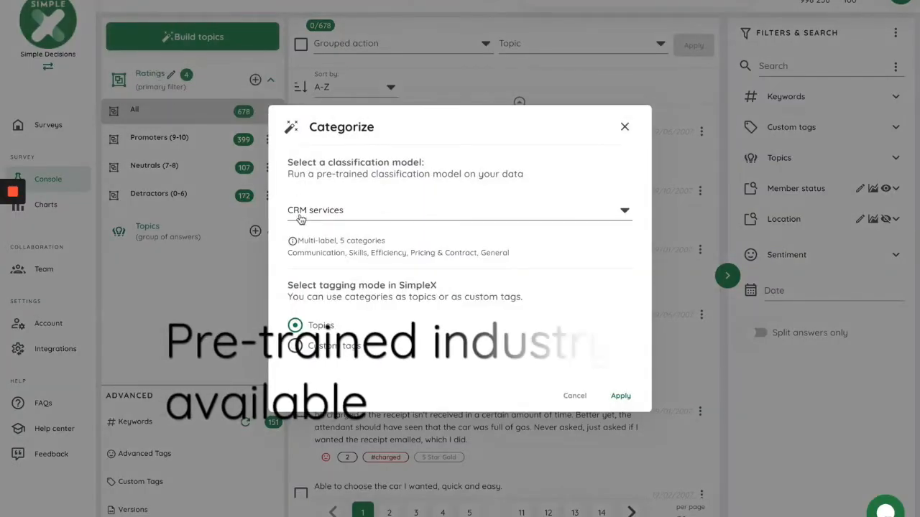
{"action": "left_click", "coordinate": [459, 210]}
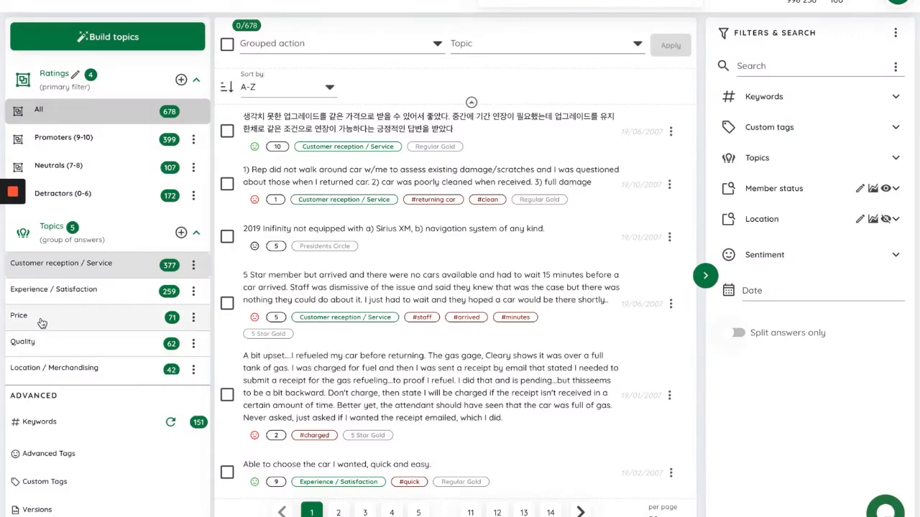
{"action": "left_click", "coordinate": [19, 315]}
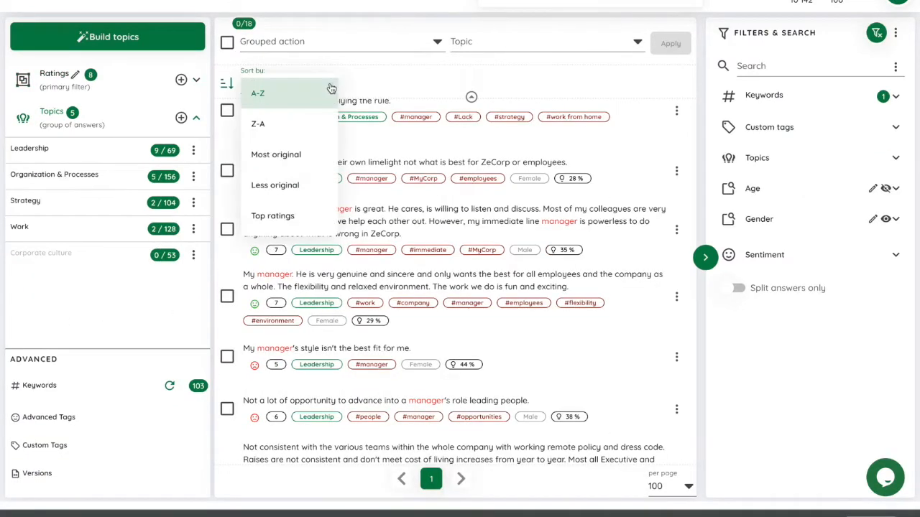
Step: Sort the 18 manager answers by Most original, then switch to Top ratings
{"action": "left_click", "coordinate": [276, 155]}
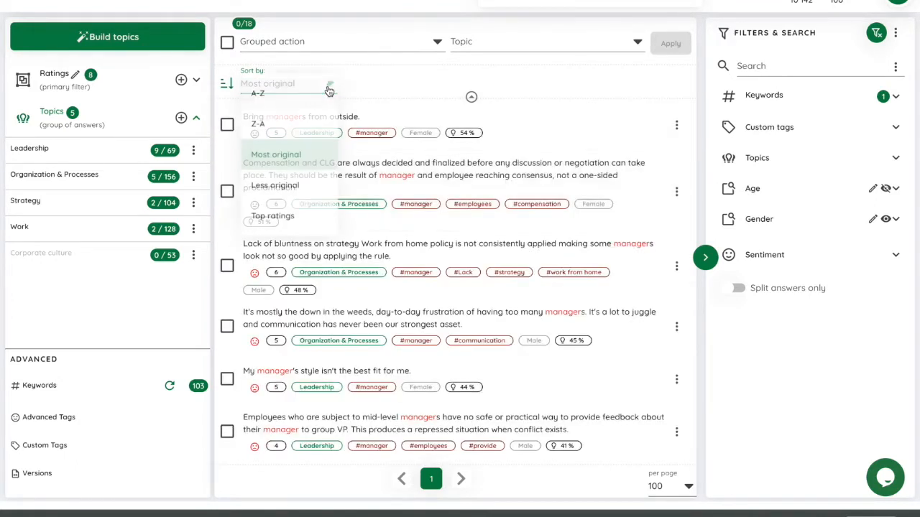
{"action": "left_click", "coordinate": [272, 216]}
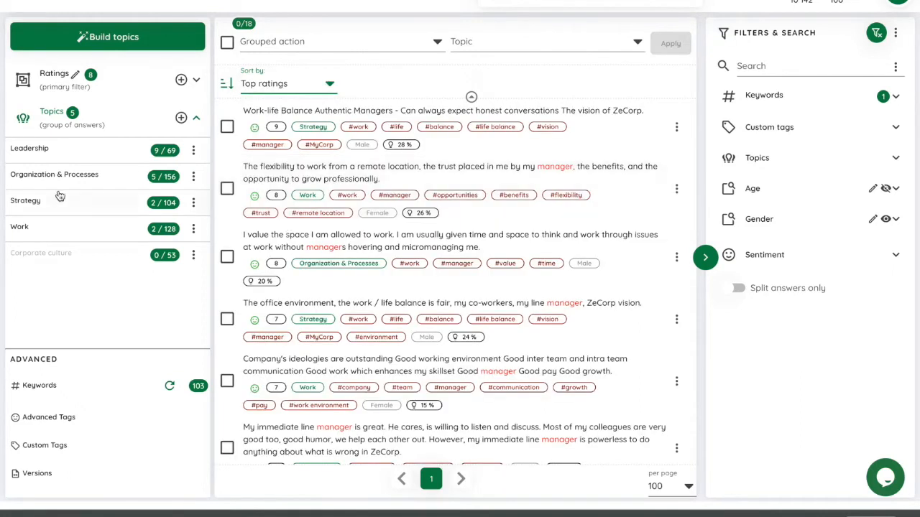
{"action": "left_click", "coordinate": [54, 174]}
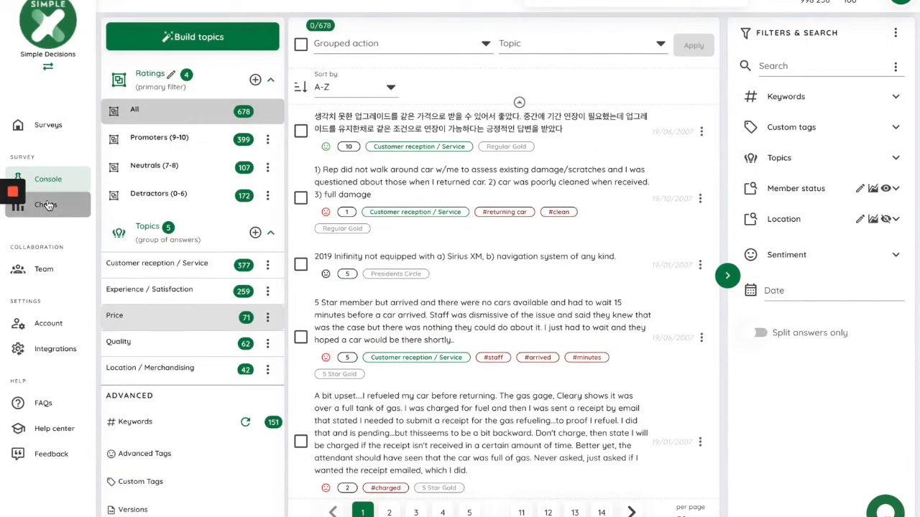
Step: Chart the 213 negative answers, splitting NPS by member status, and enlarge the keywords cloud
{"action": "left_click", "coordinate": [46, 204]}
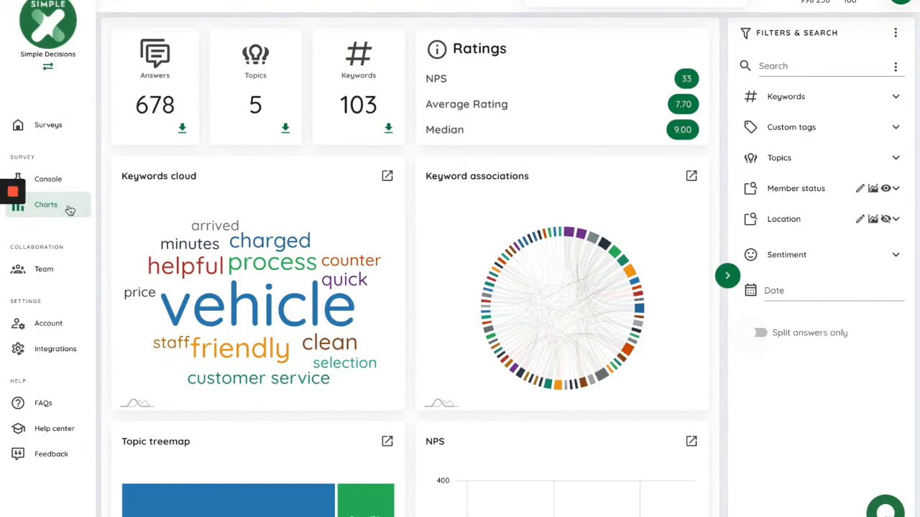
{"action": "scroll", "scroll_direction": "down", "scroll_amount": 3}
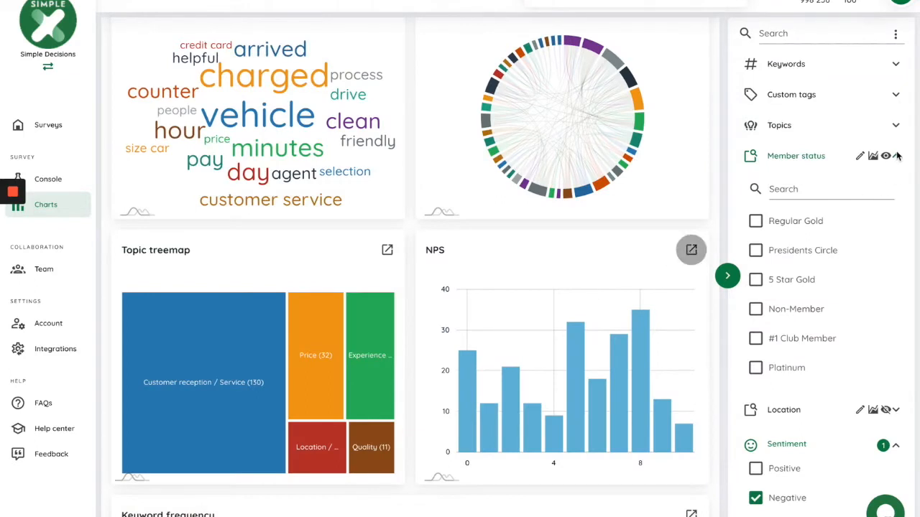
{"action": "left_click", "coordinate": [690, 249]}
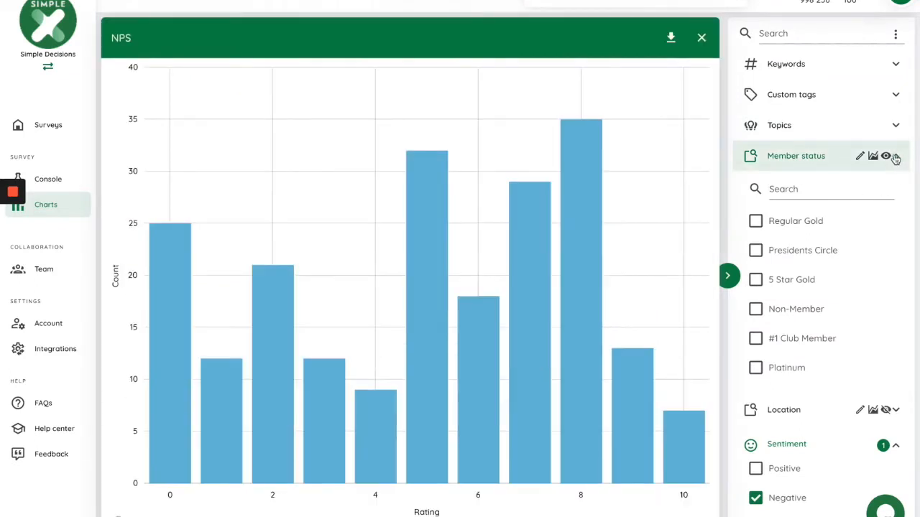
{"action": "mouse_move", "coordinate": [886, 156]}
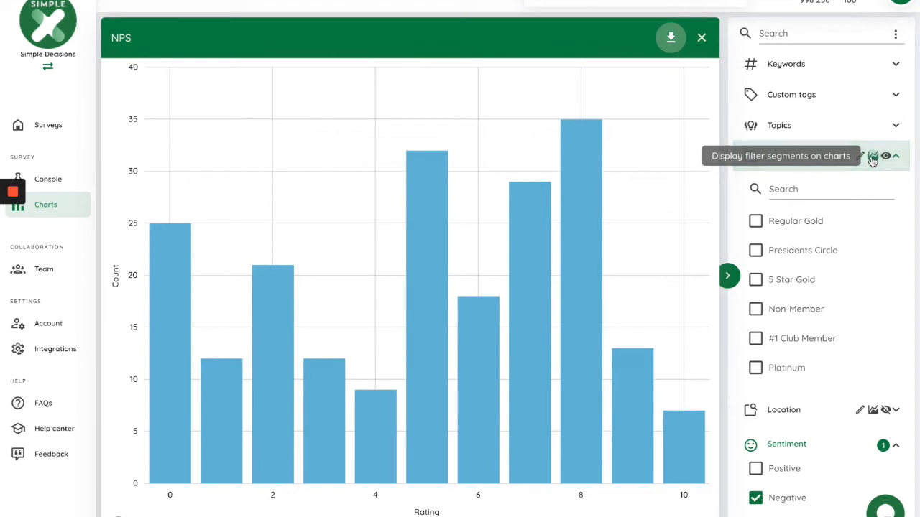
{"action": "left_click", "coordinate": [872, 156]}
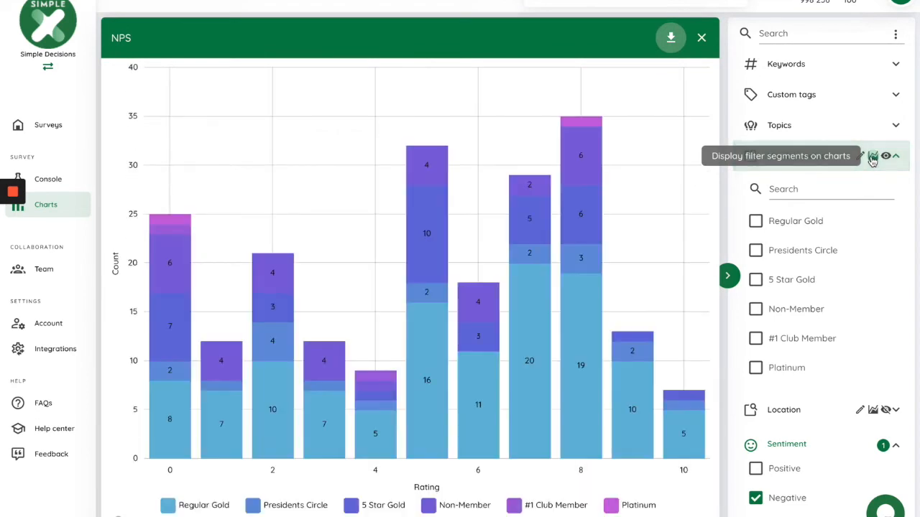
{"action": "left_click", "coordinate": [701, 37]}
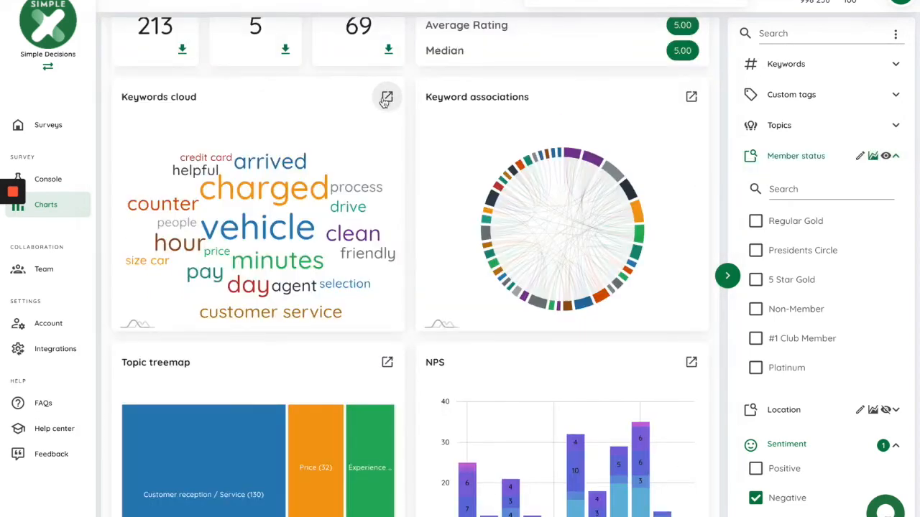
{"action": "left_click", "coordinate": [386, 97]}
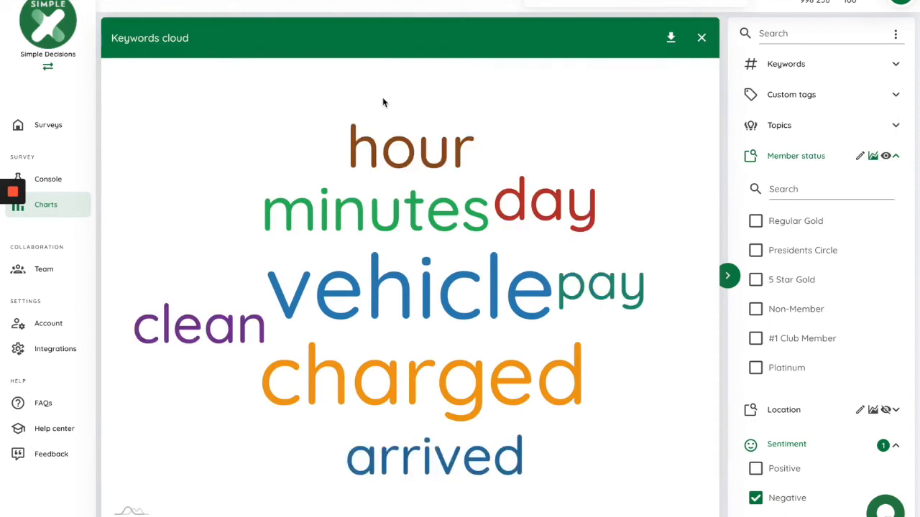